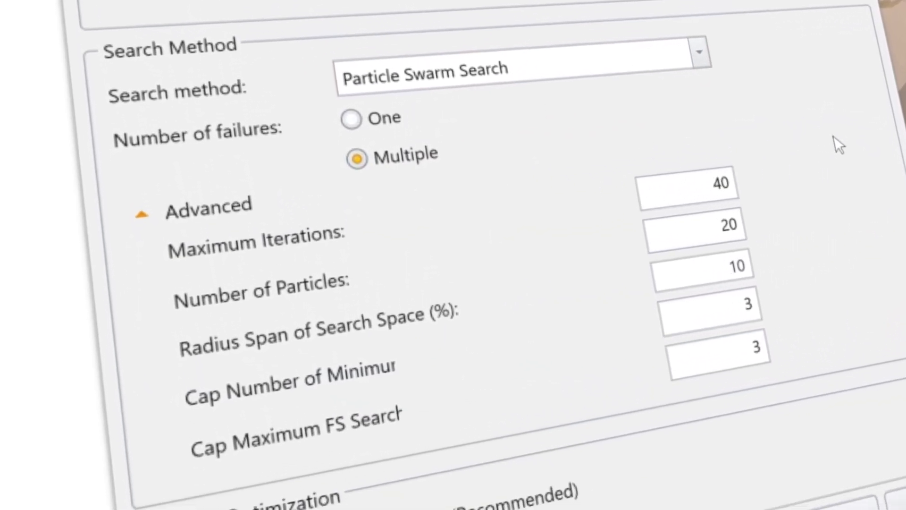
# Change the slip surface shape from Spline to Ellipsoid
pyautogui.scroll(-3)
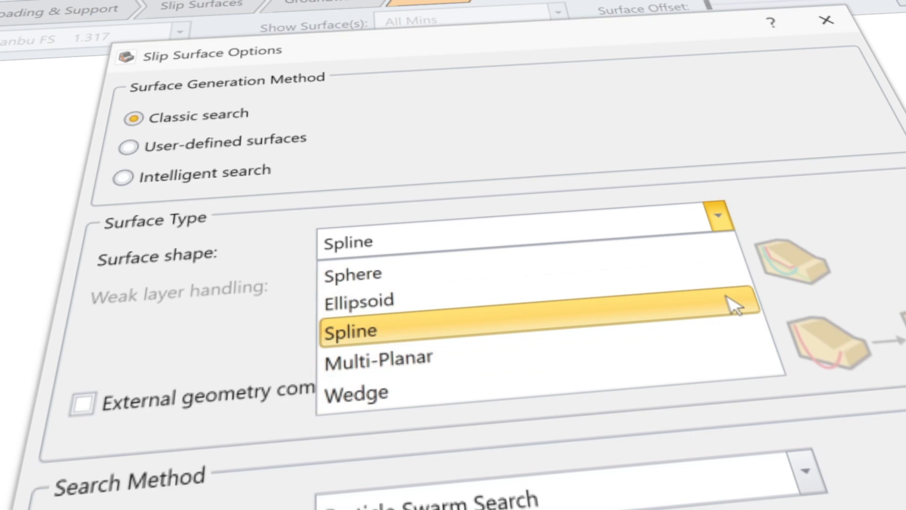
pyautogui.click(349, 330)
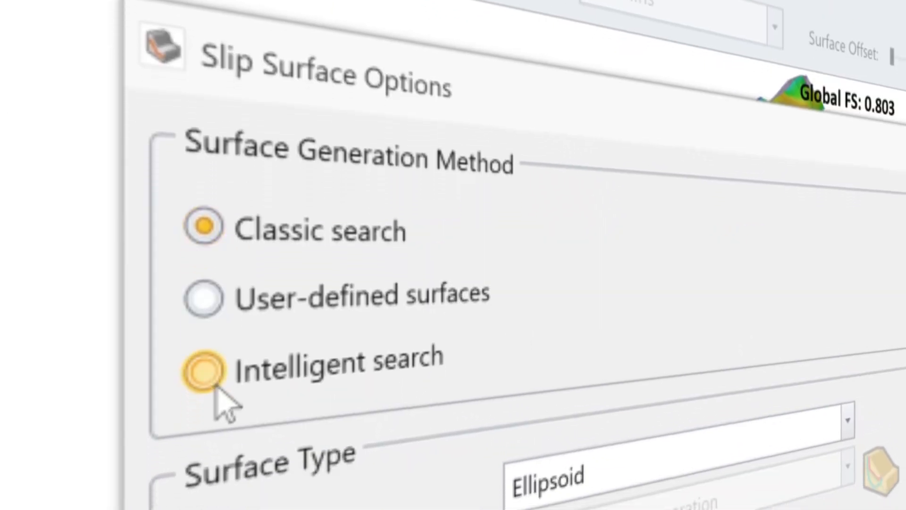
# Select Intelligent search and expand its advanced options: 3500 preliminary surfaces, 8 clusters
pyautogui.click(203, 371)
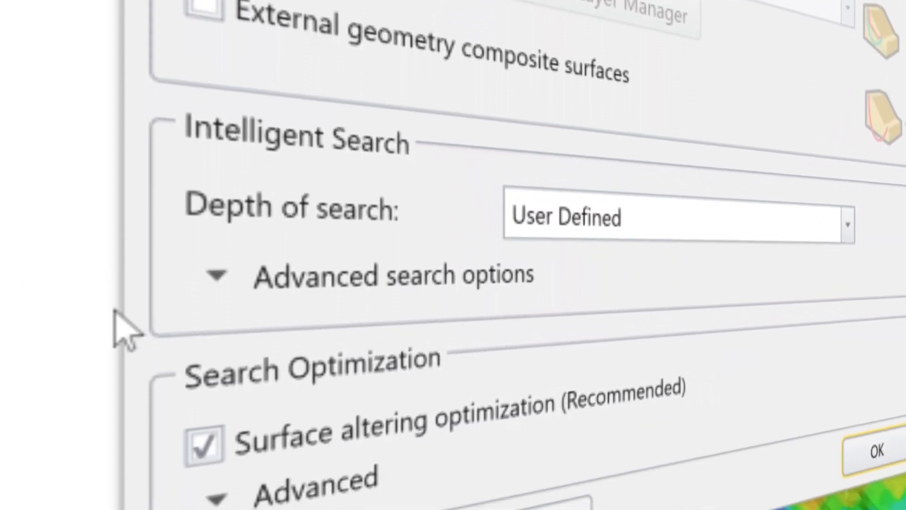
pyautogui.click(217, 275)
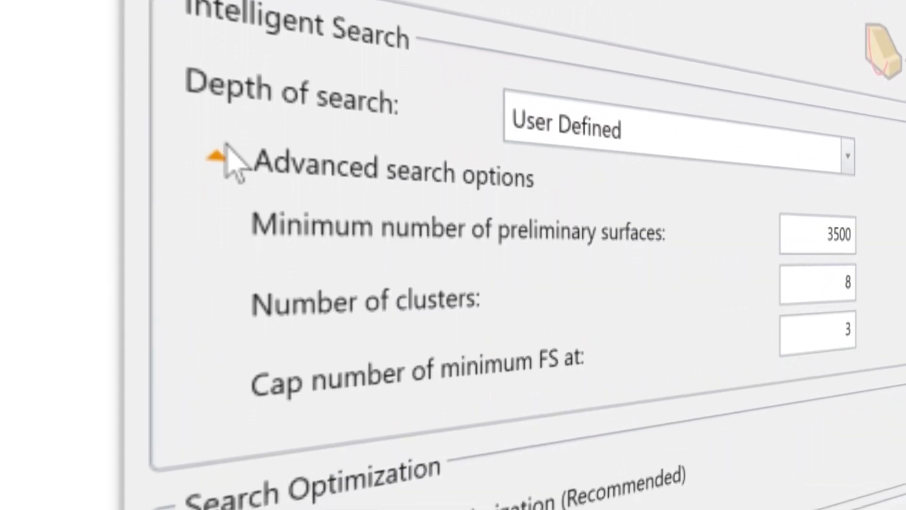
pyautogui.click(618, 18)
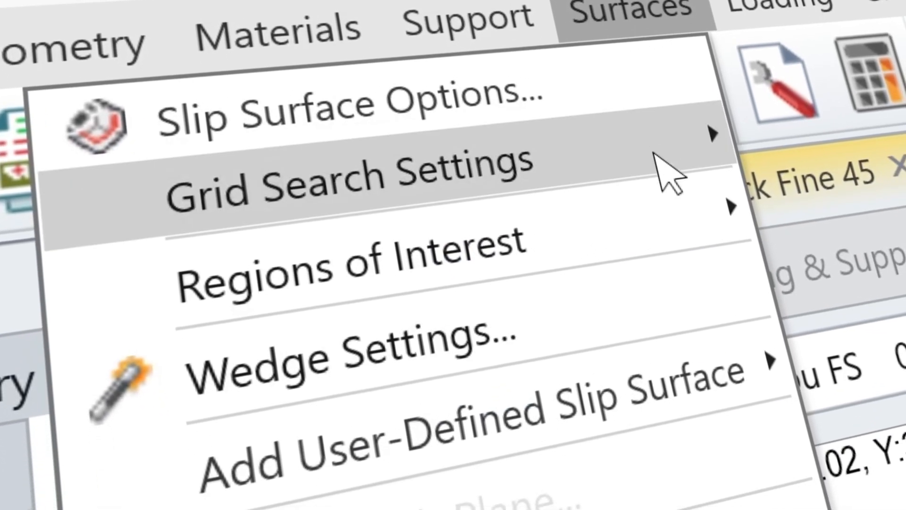